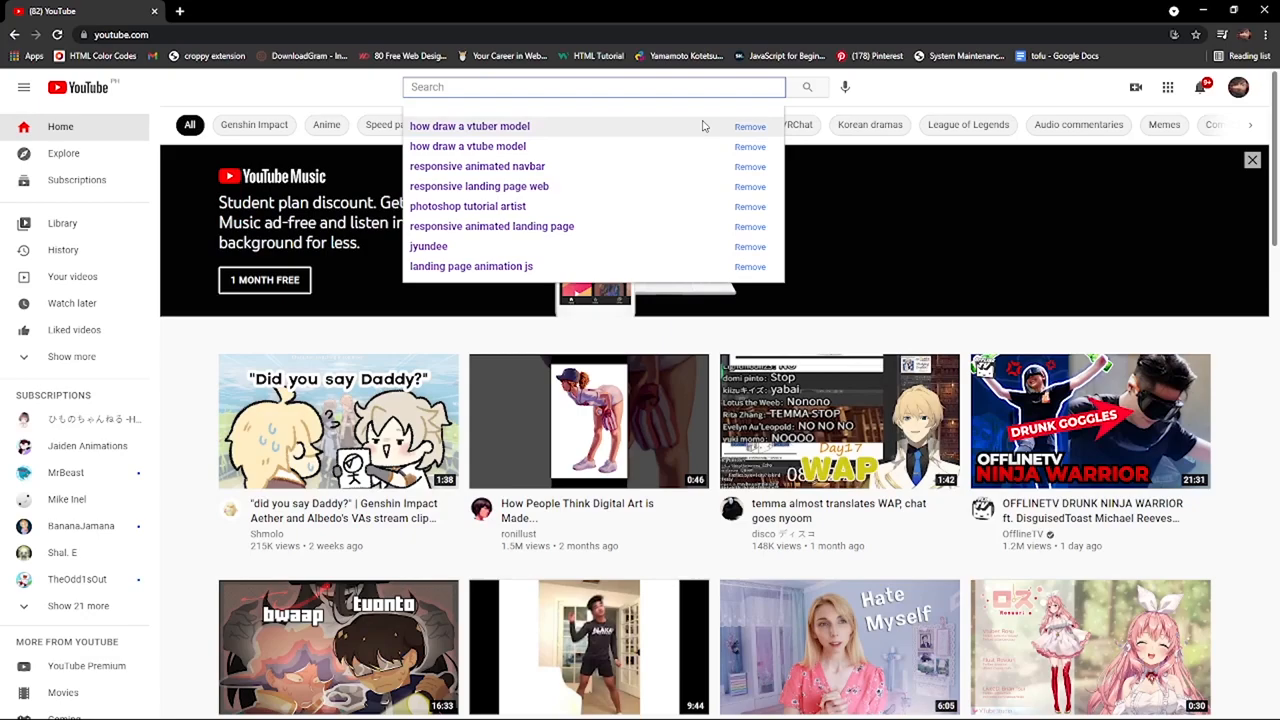
# - Search YouTube for 'How to live 2d'
pyautogui.write('How to live 2d')
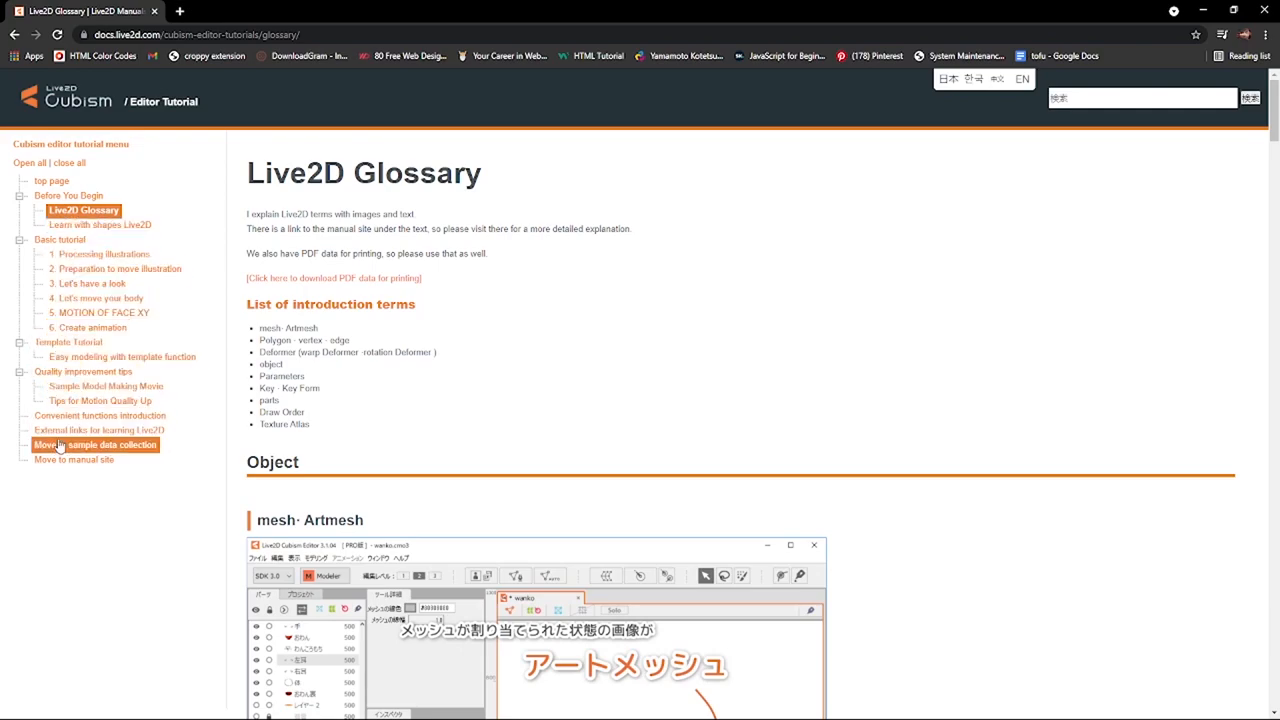
pyautogui.scroll(-3)
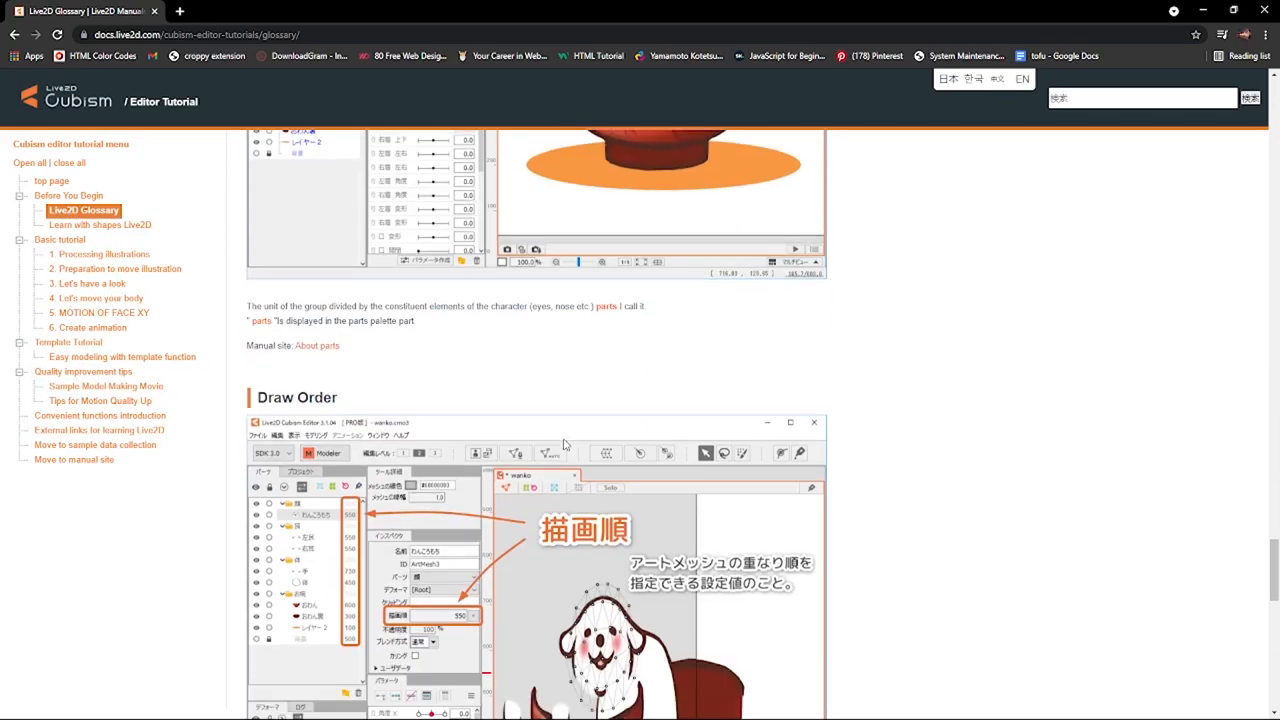
pyautogui.scroll(-3)
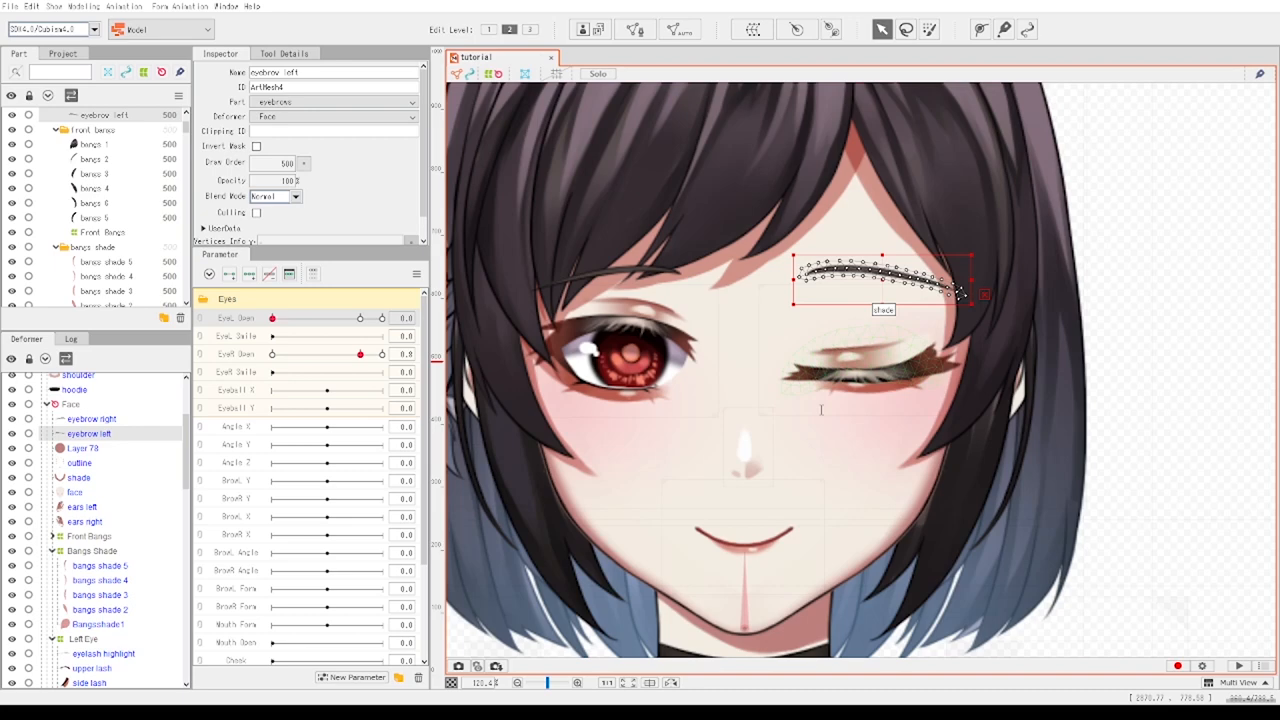
pyautogui.click(100, 130)
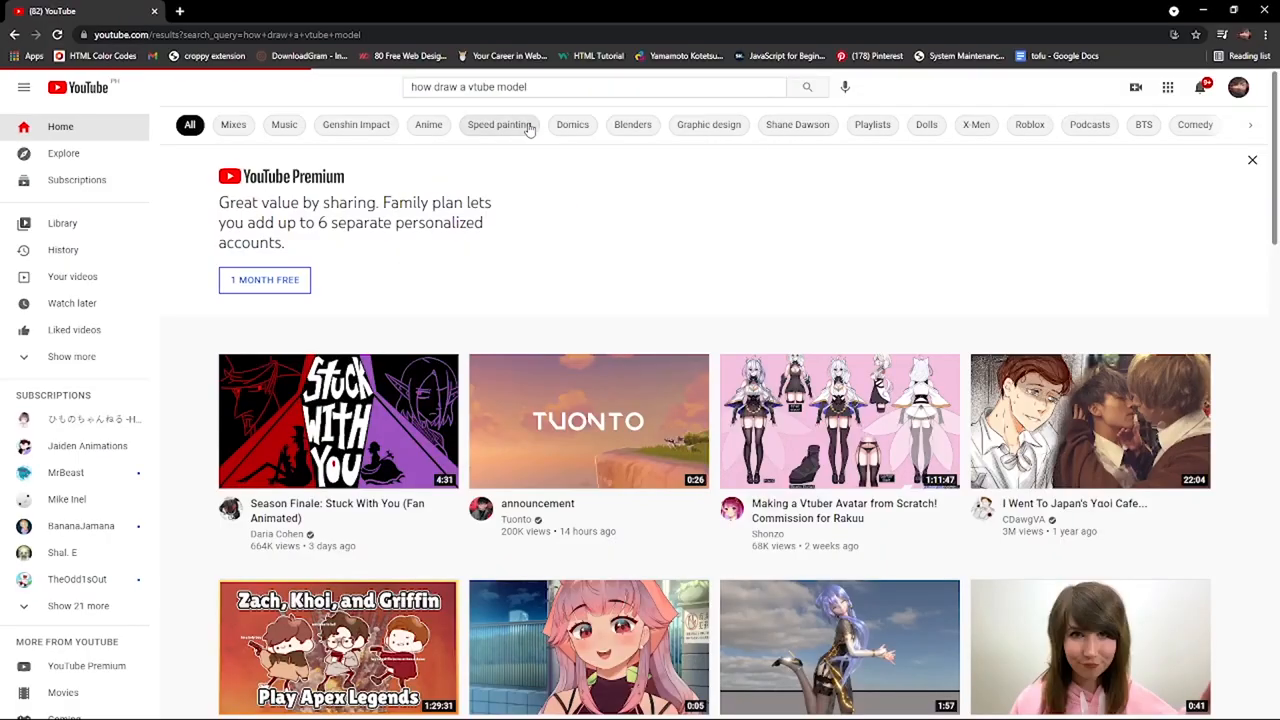
pyautogui.scroll(-3)
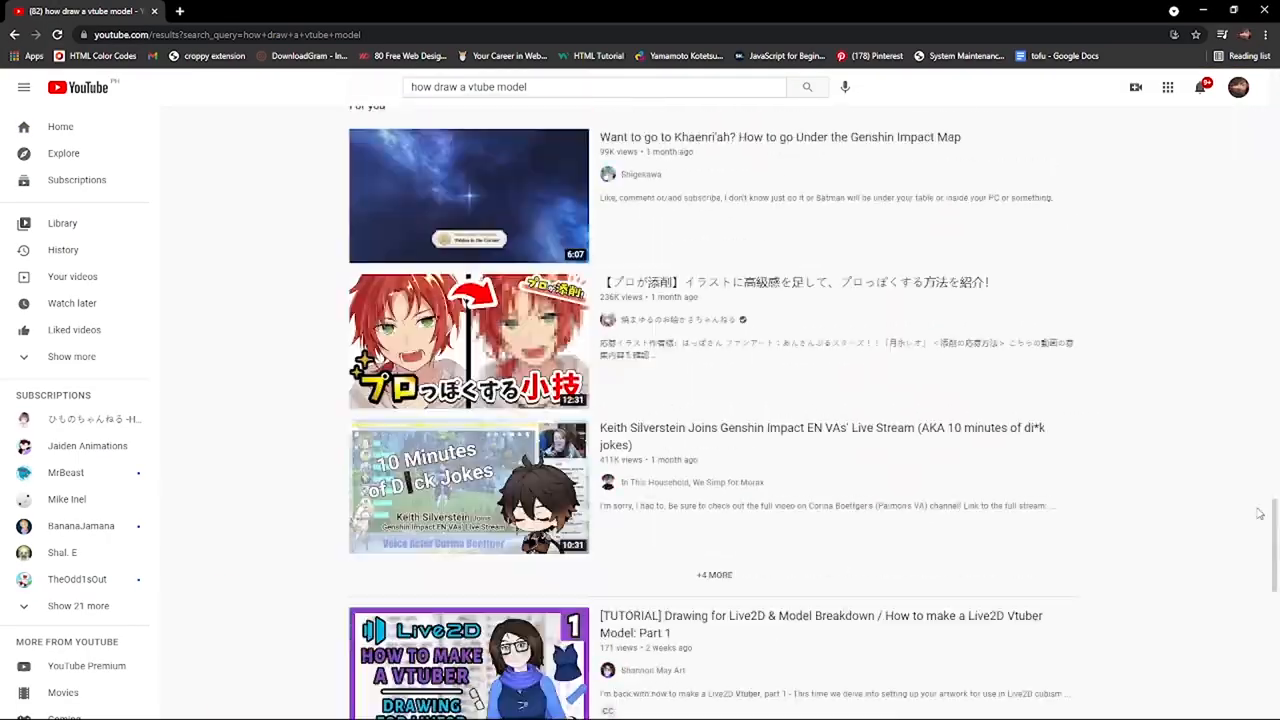
pyautogui.scroll(-3)
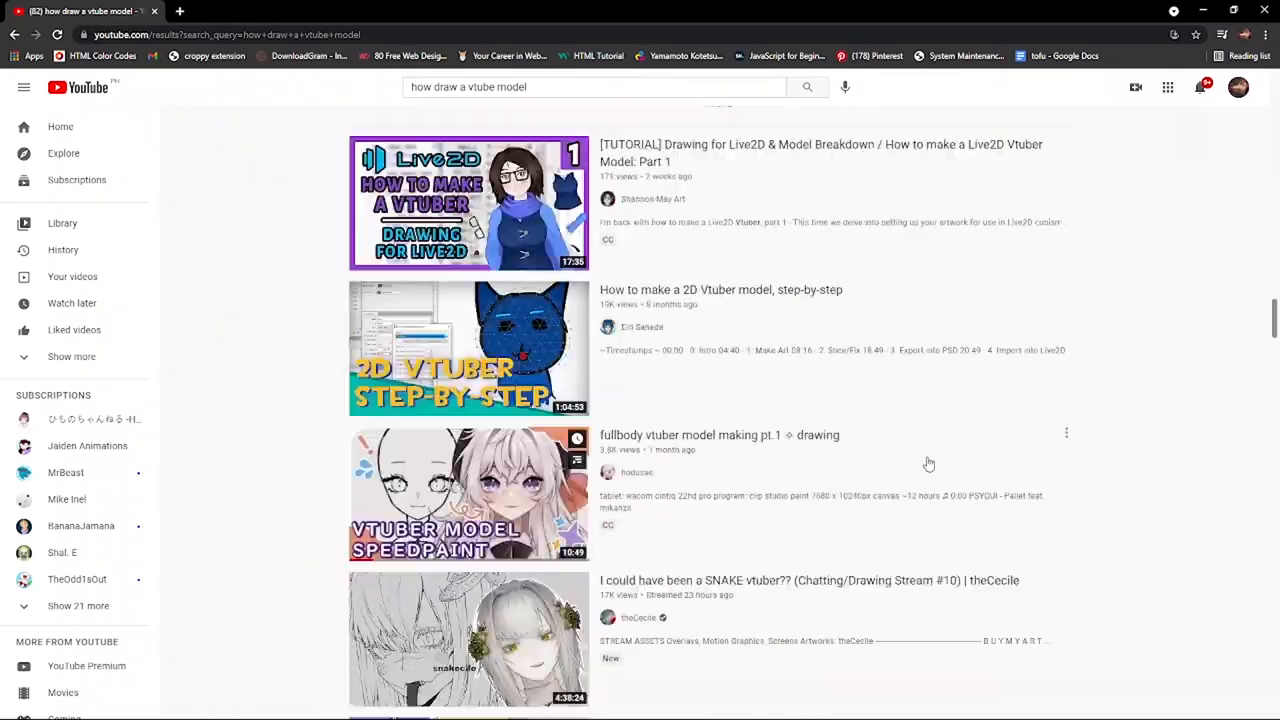
pyautogui.scroll(-3)
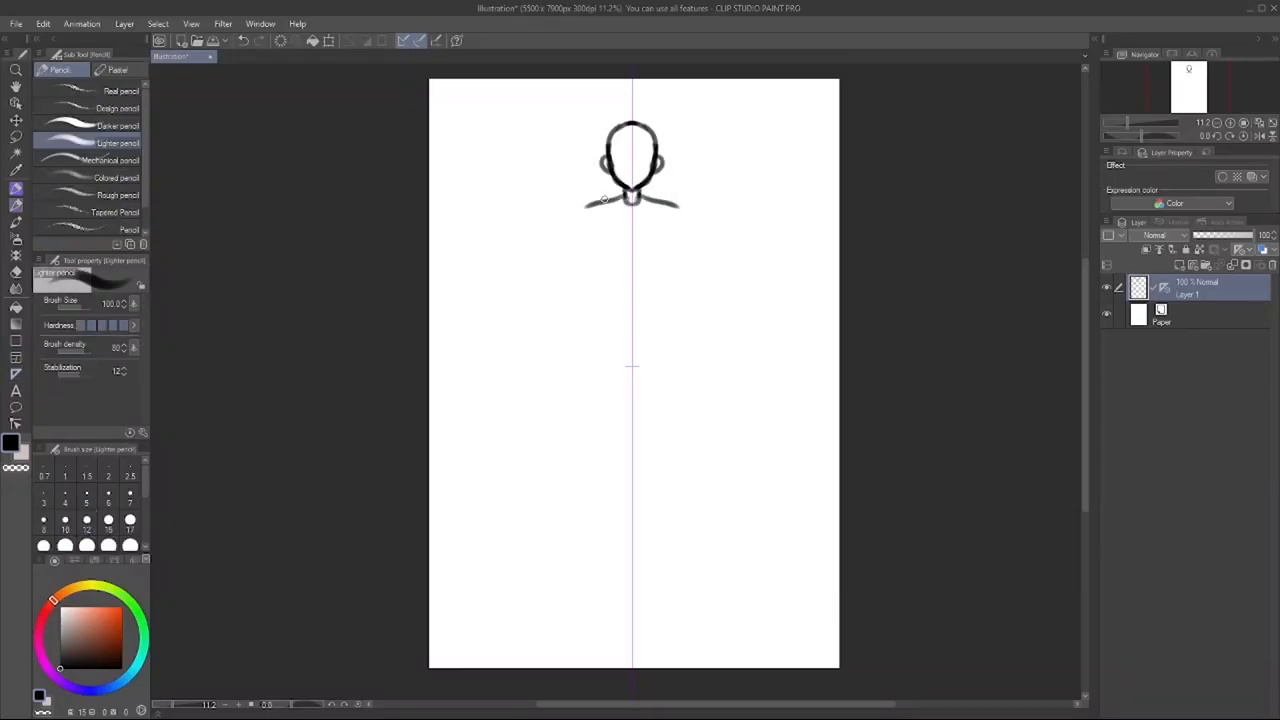
# - Draw the face and ear outline and the eyes, then confirm the resized eyes
pyautogui.moveTo(632, 200); pyautogui.dragTo(632, 350)
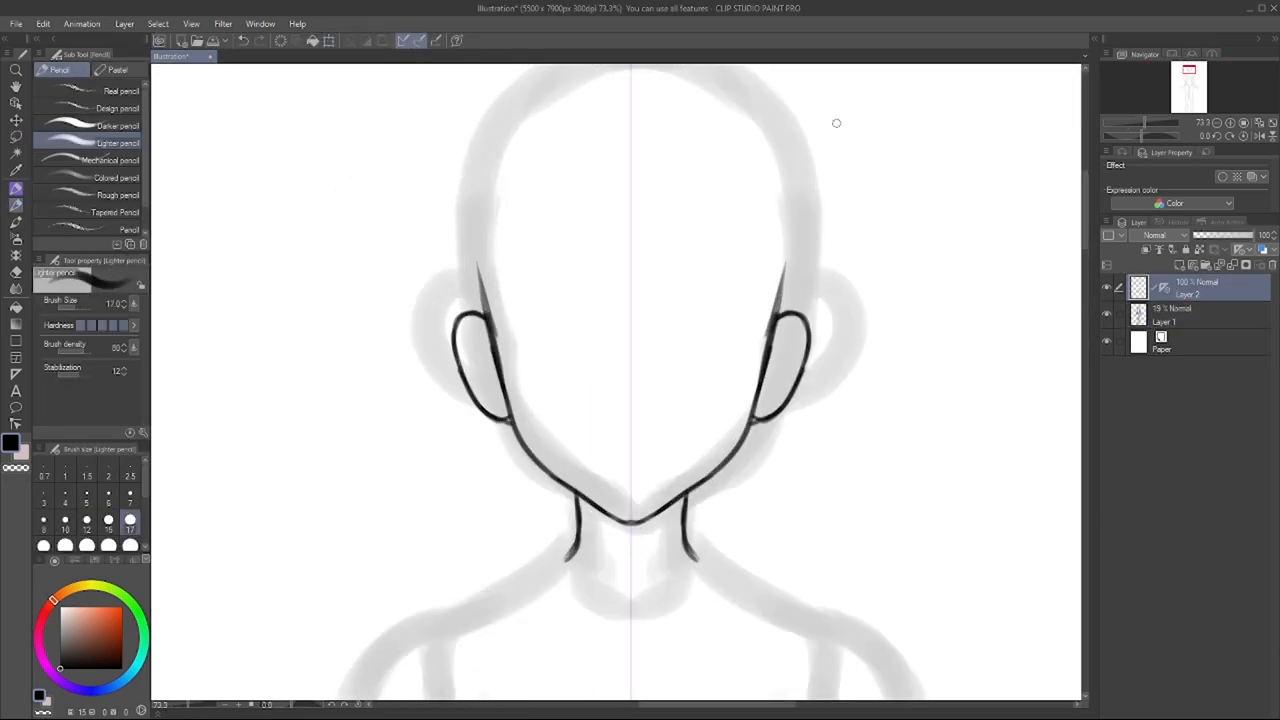
pyautogui.moveTo(540, 350); pyautogui.dragTo(710, 355)
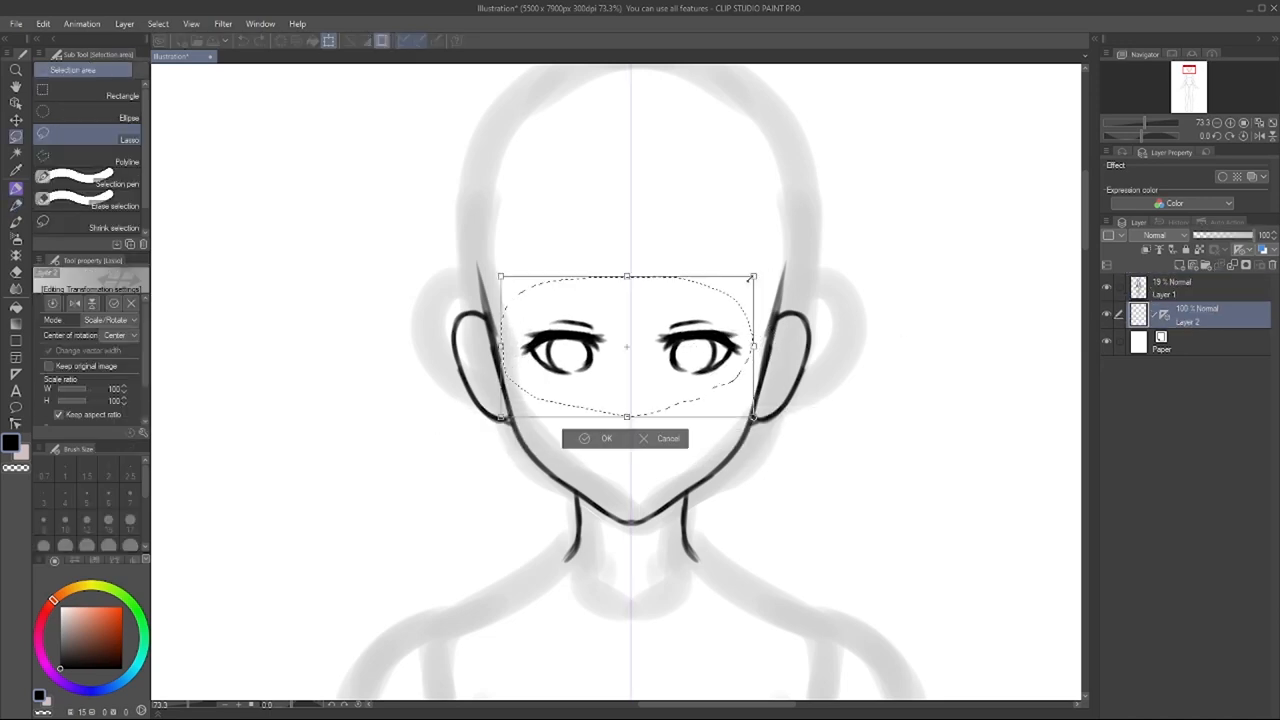
pyautogui.click(607, 438)
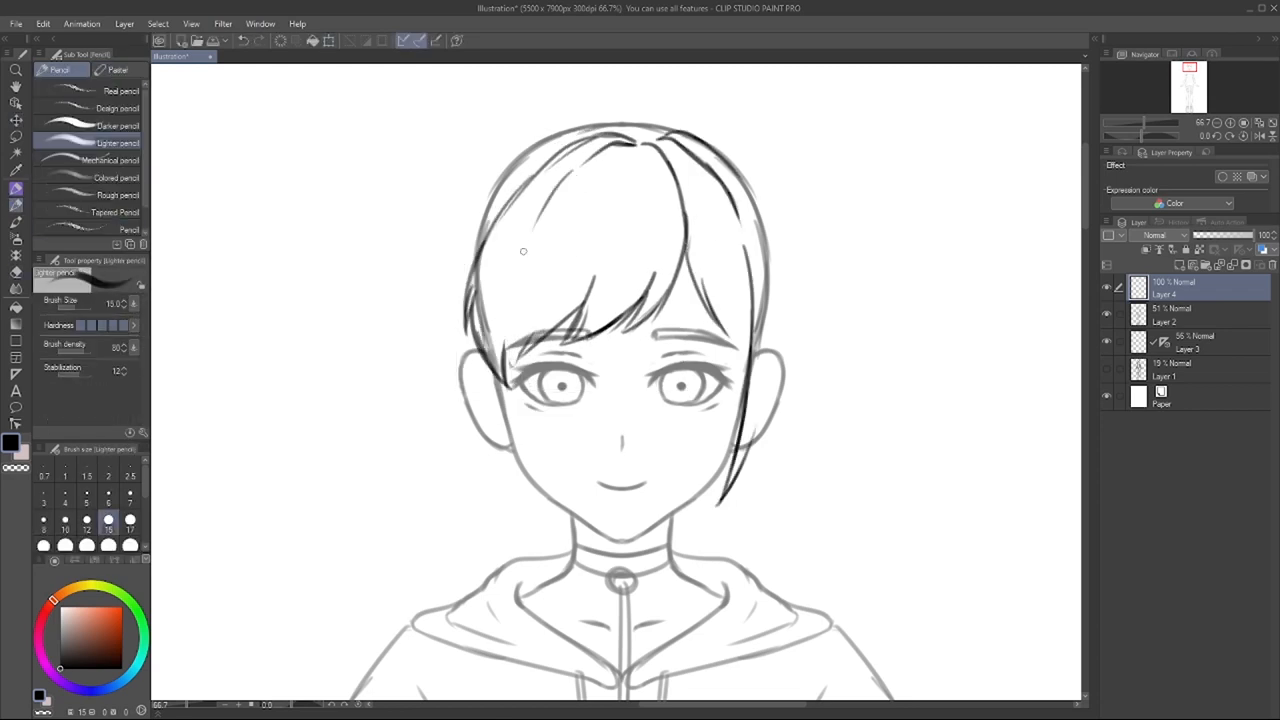
pyautogui.moveTo(760, 180); pyautogui.dragTo(720, 510)
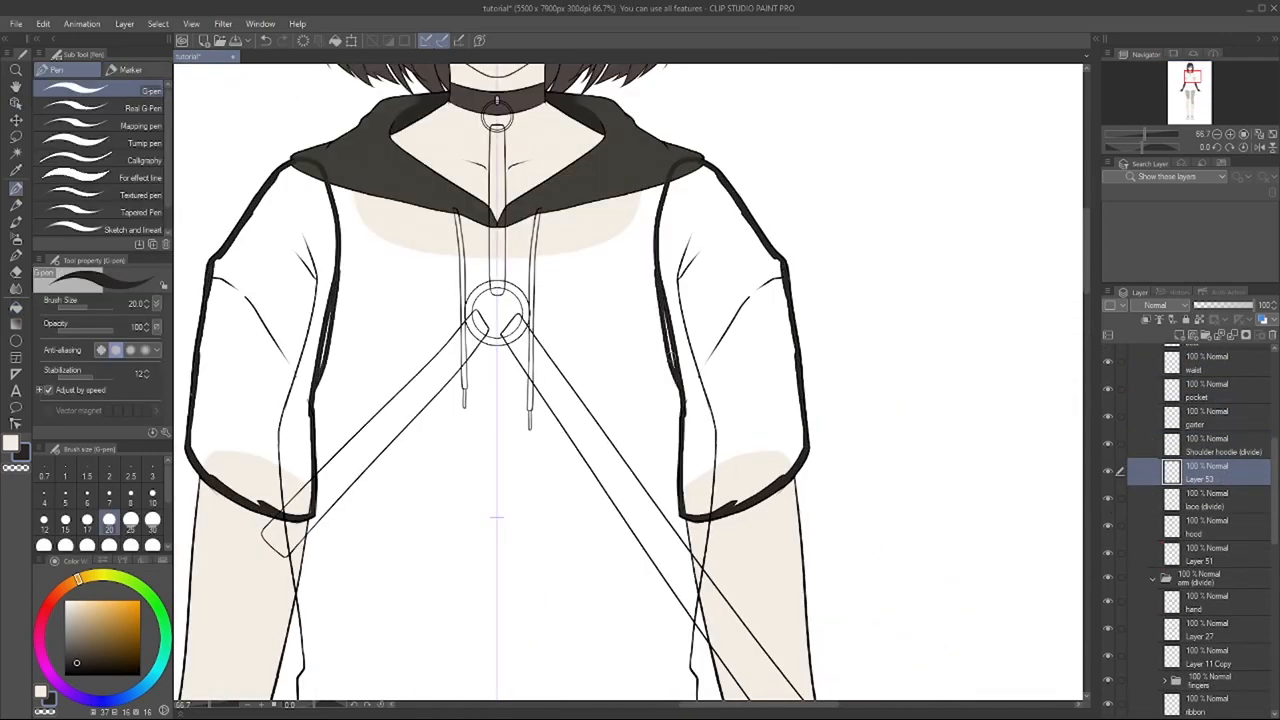
# - Scroll the view down over the colored figure
pyautogui.scroll(-3)
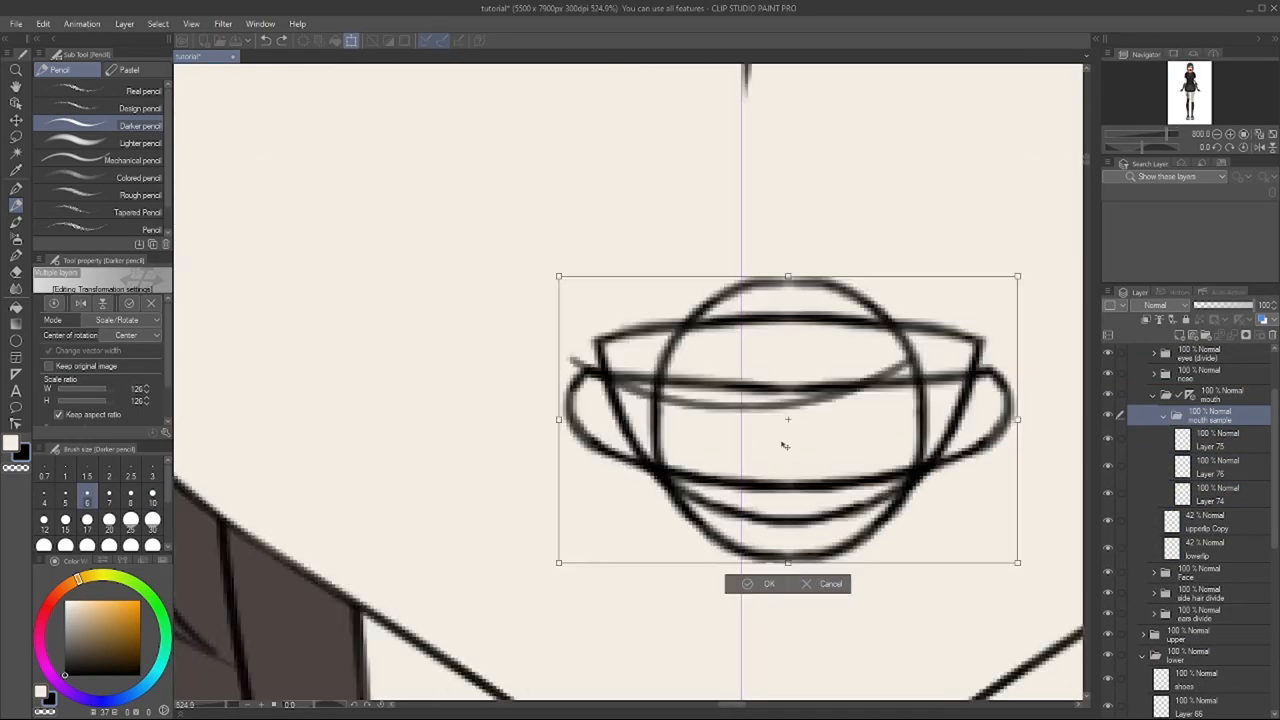
# - Confirm the new scale of the rough mouth sketch
pyautogui.click(746, 583)
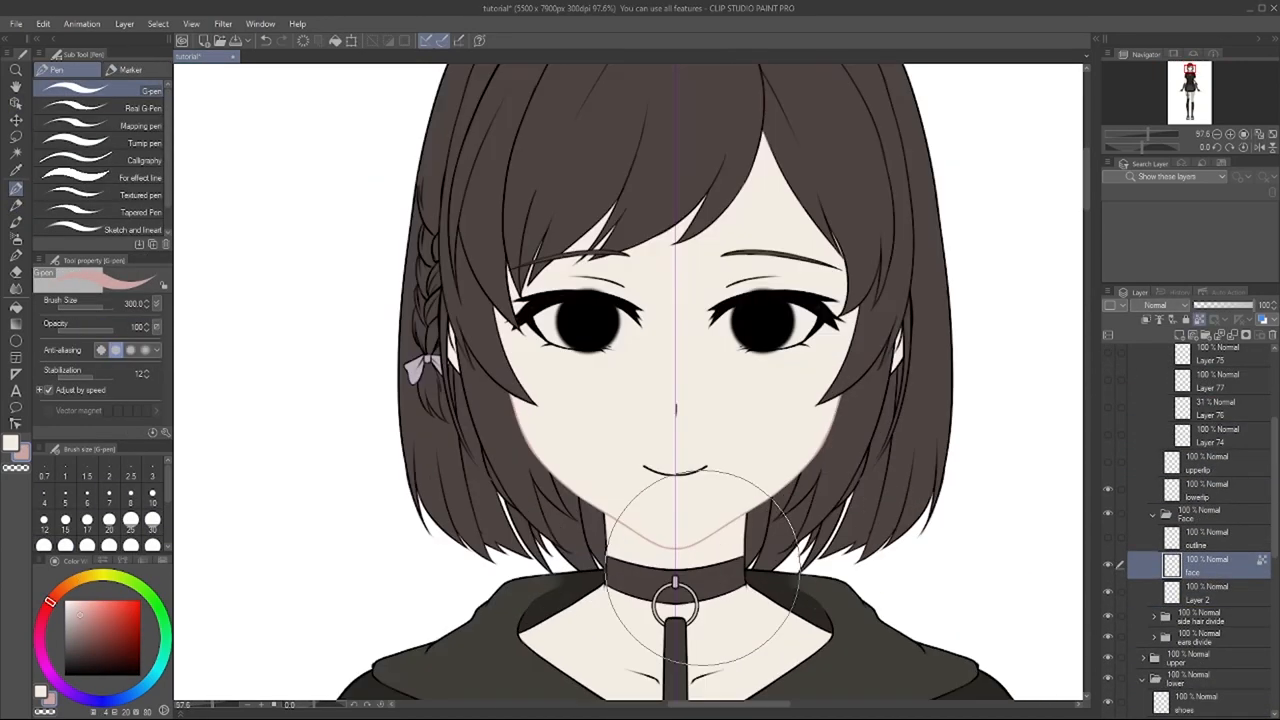
# - Check the head, upper and lower reference split, then return to the character file
pyautogui.click(258, 56)
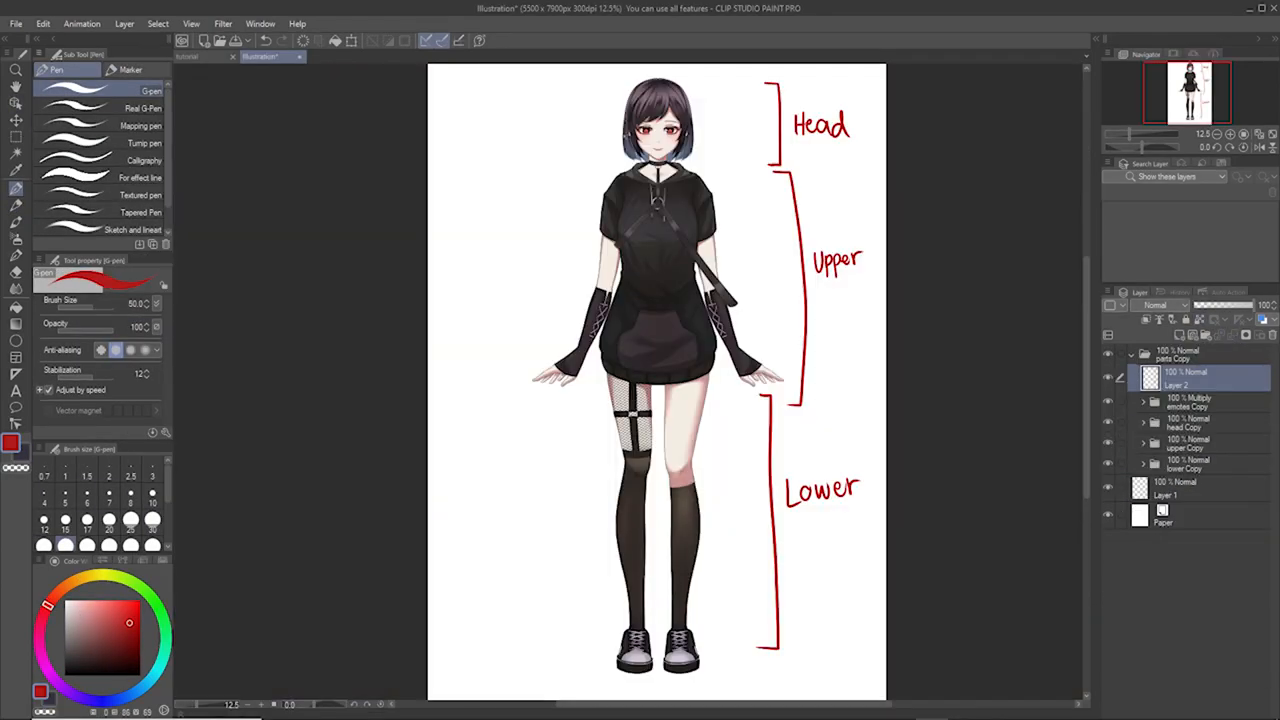
pyautogui.click(200, 56)
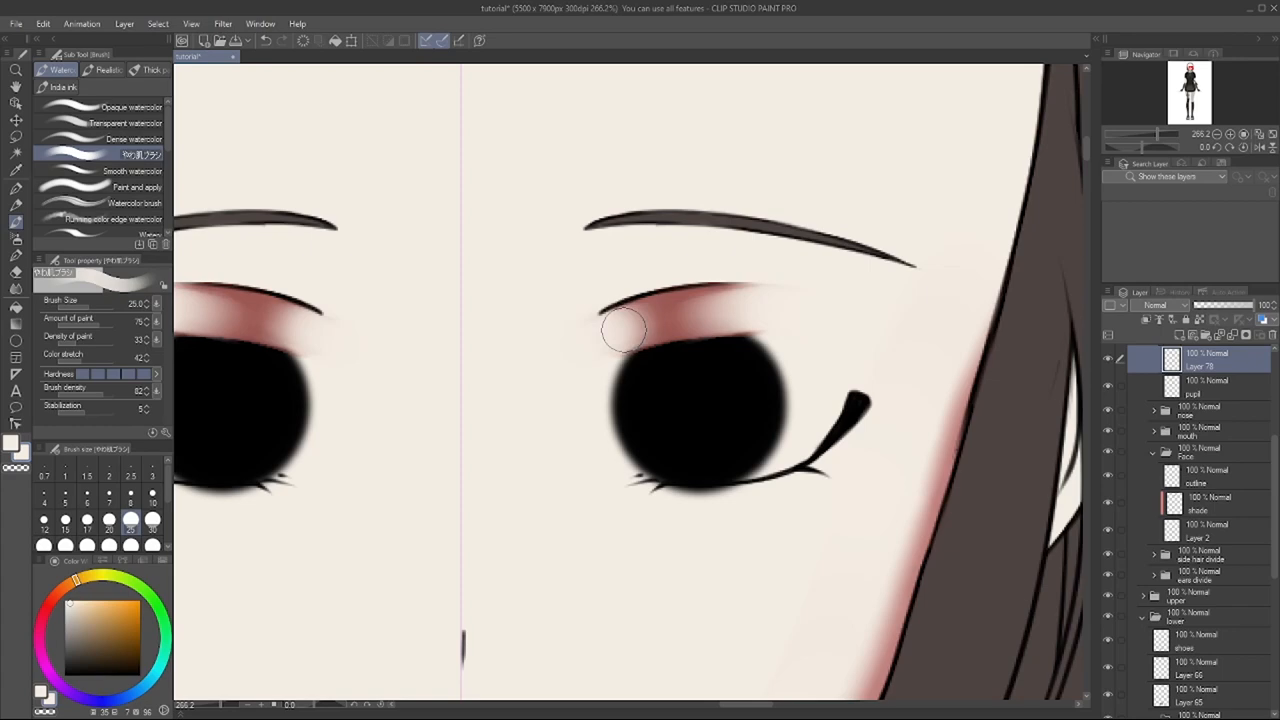
# - Dab reddish watercolor shading onto the eyelid area
pyautogui.click(133, 155)
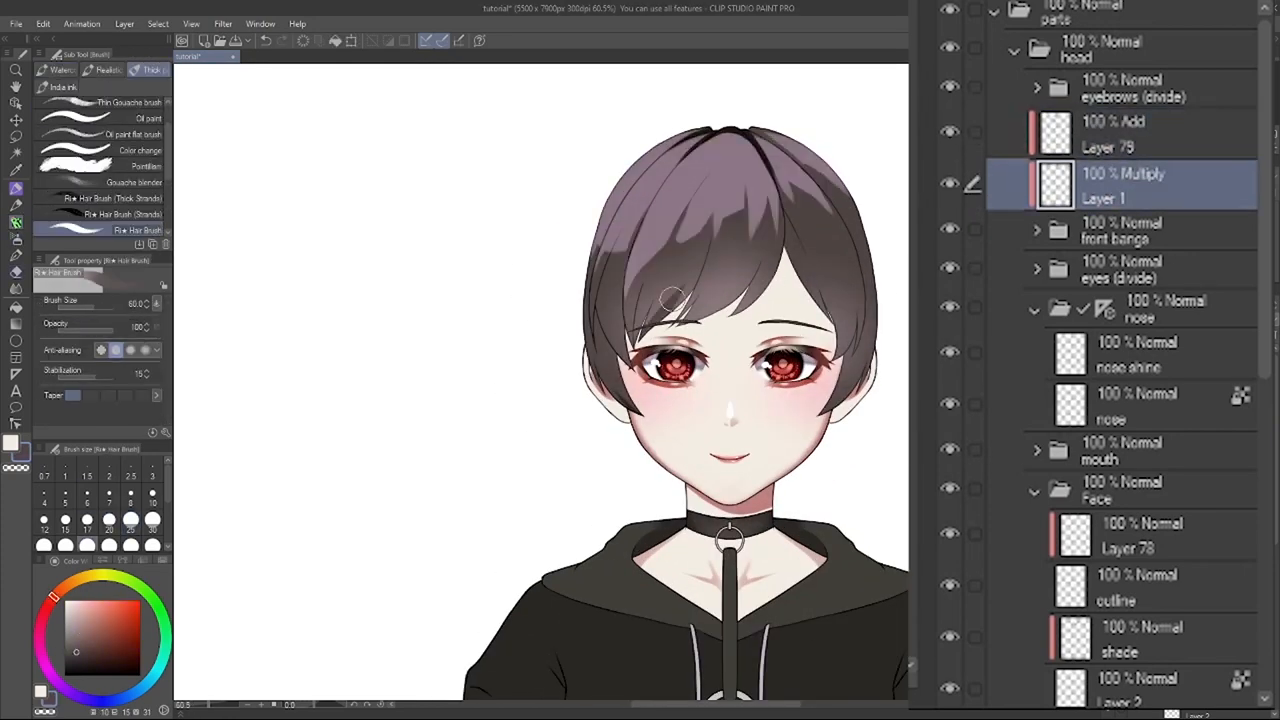
# - Shrink the hair brush for finer strokes and select a layer in the Layer panel
pyautogui.moveTo(620, 390); pyautogui.dragTo(720, 240)
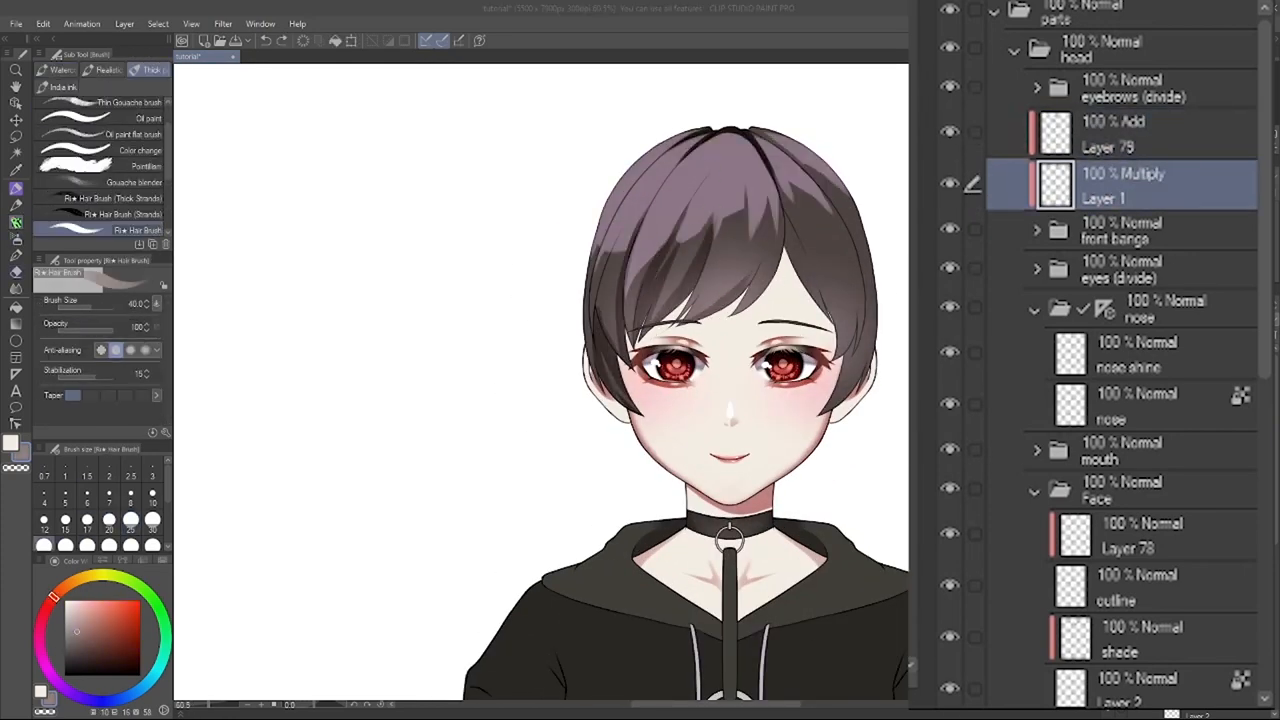
pyautogui.click(1107, 133)
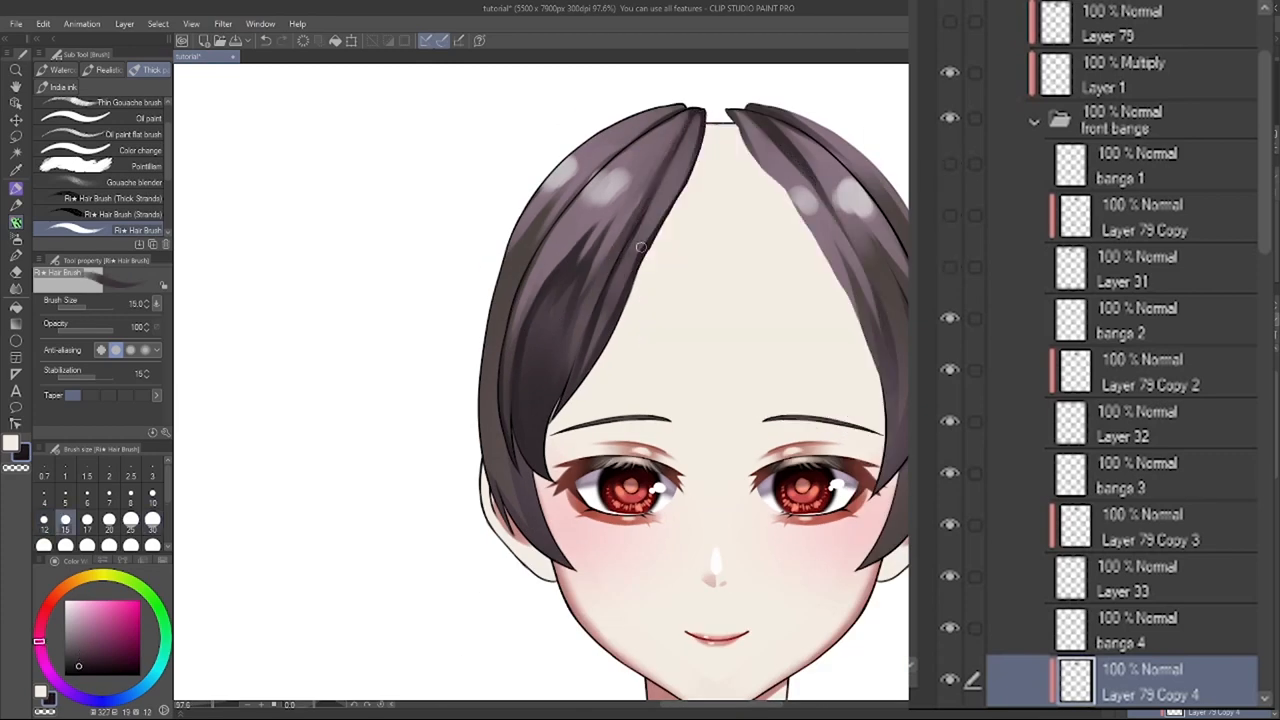
# - Select and isolate the first bang's highlight layer, enlarging the hair brush for strands
pyautogui.moveTo(645, 245); pyautogui.dragTo(590, 305)
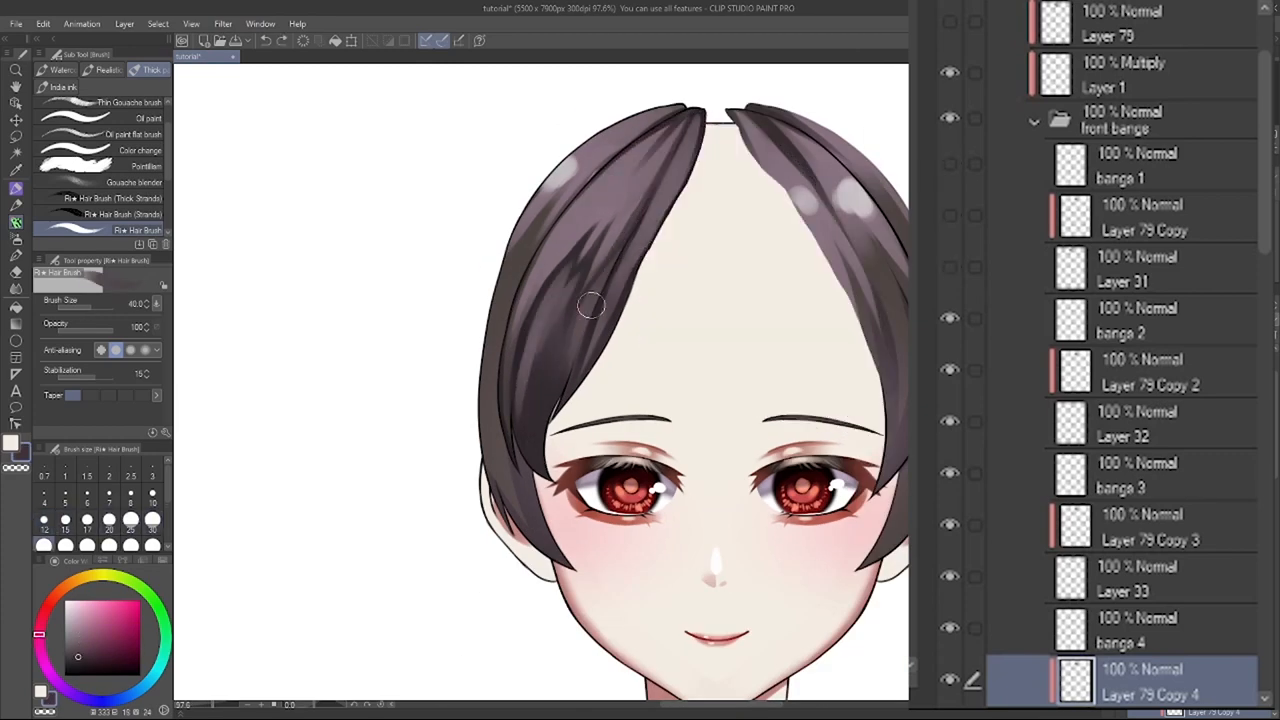
pyautogui.click(1120, 165)
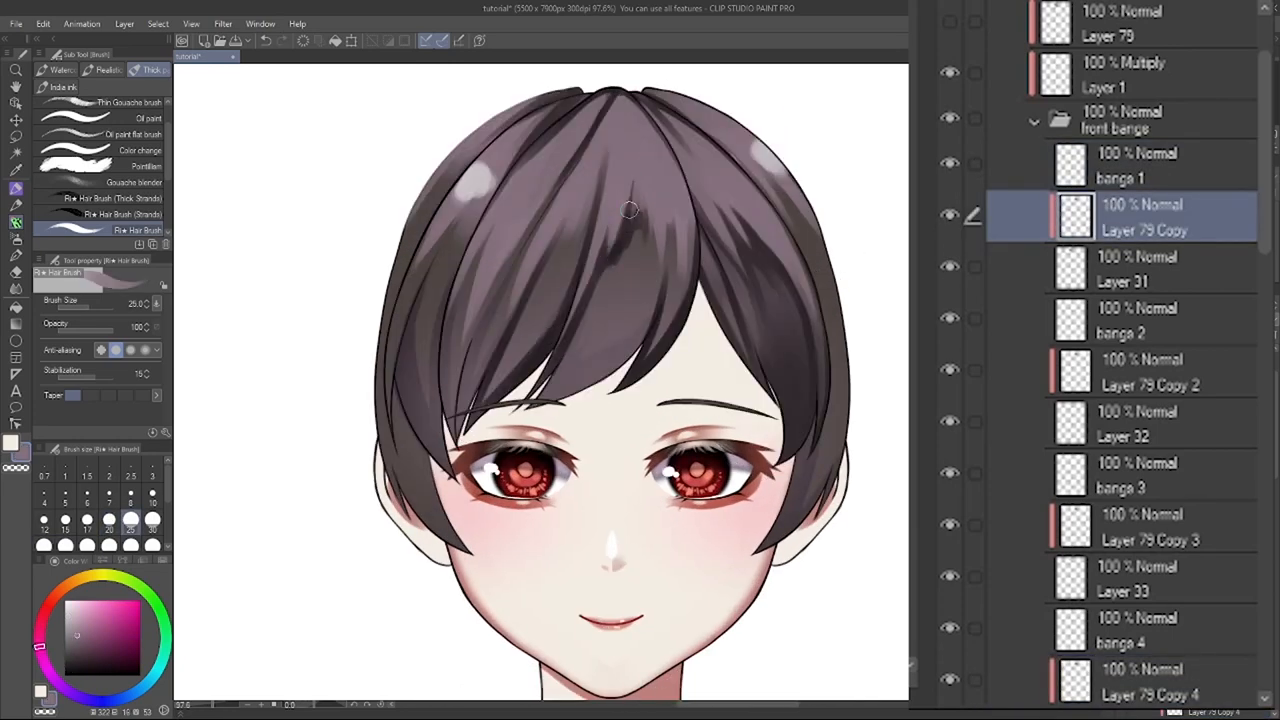
pyautogui.click(58, 69)
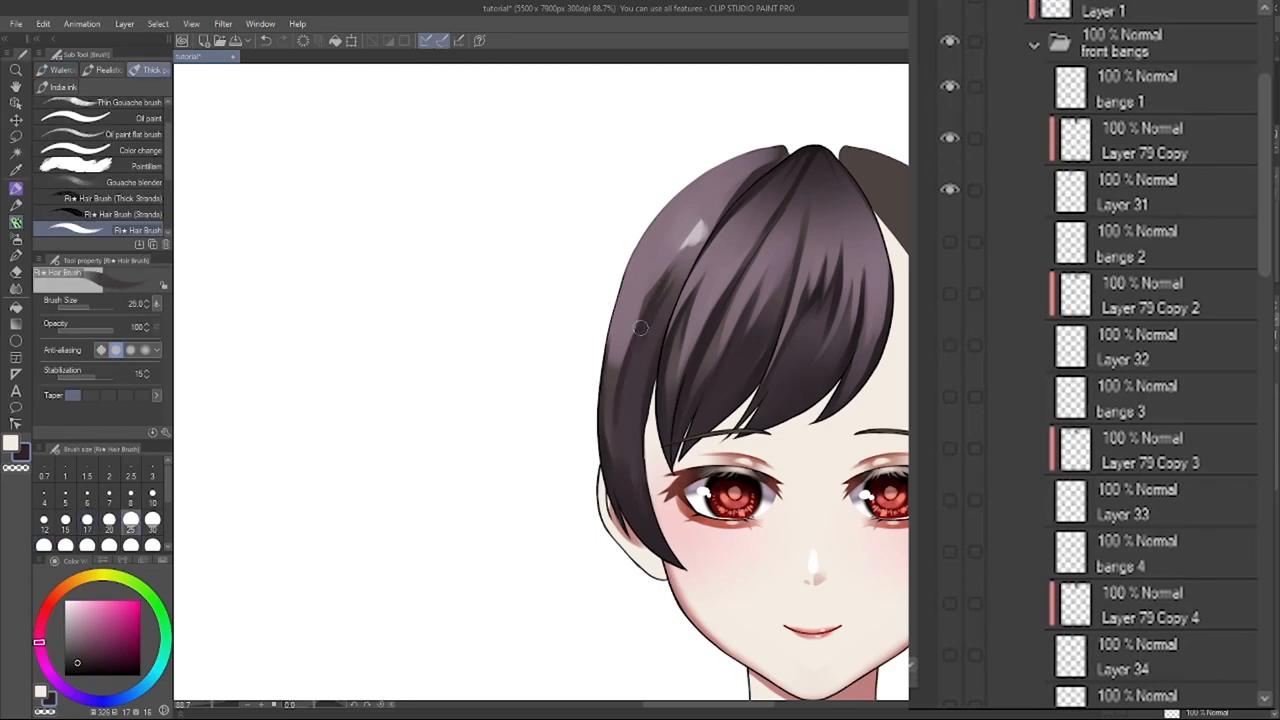
pyautogui.moveTo(640, 328); pyautogui.dragTo(658, 245)
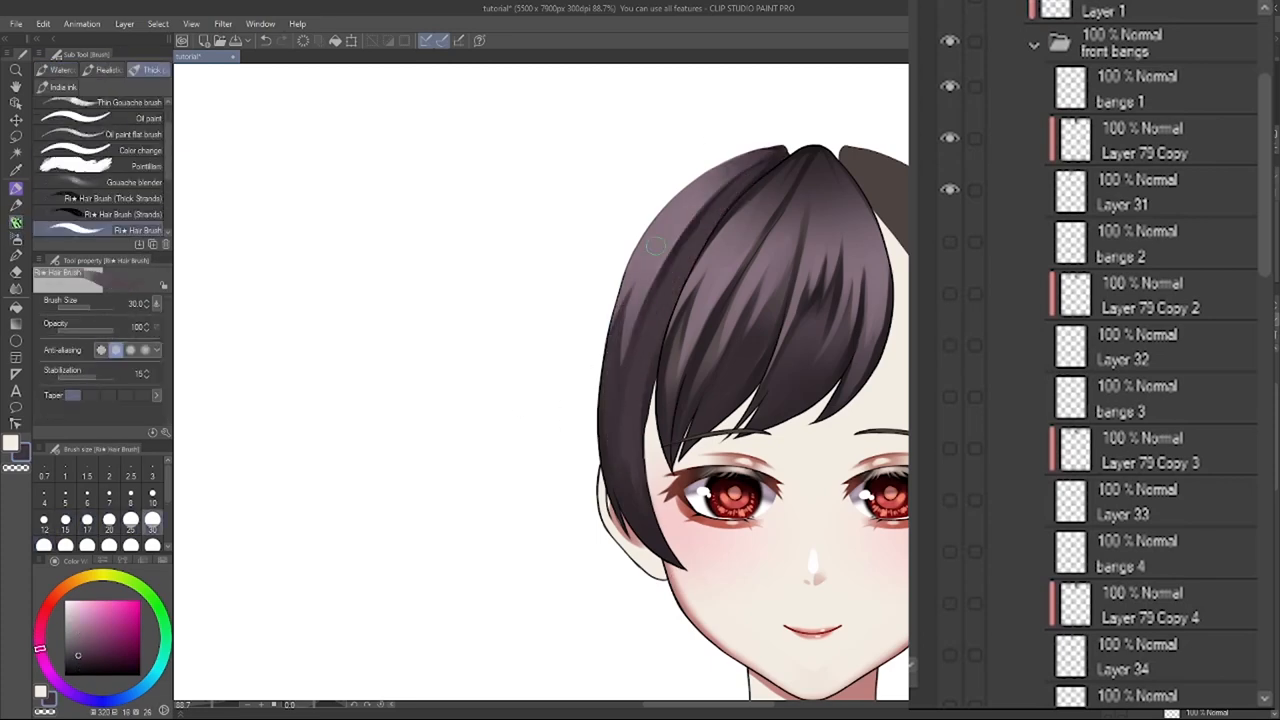